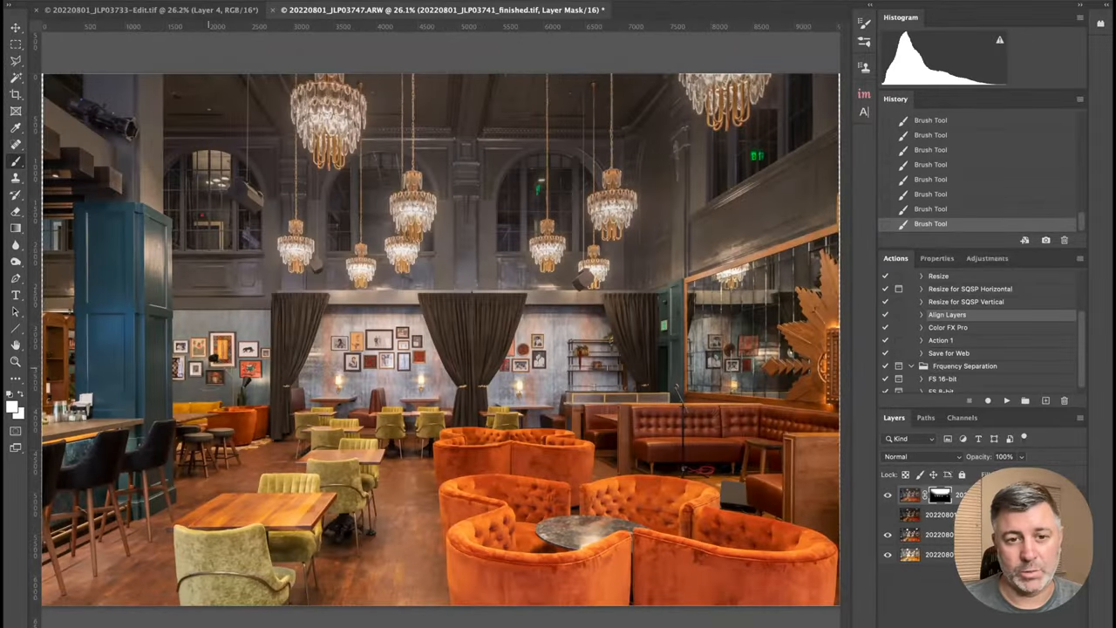
- Finish brushing the restaurant blend's layer mask in Photoshop
{"action": "left_click", "coordinate": [888, 494]}
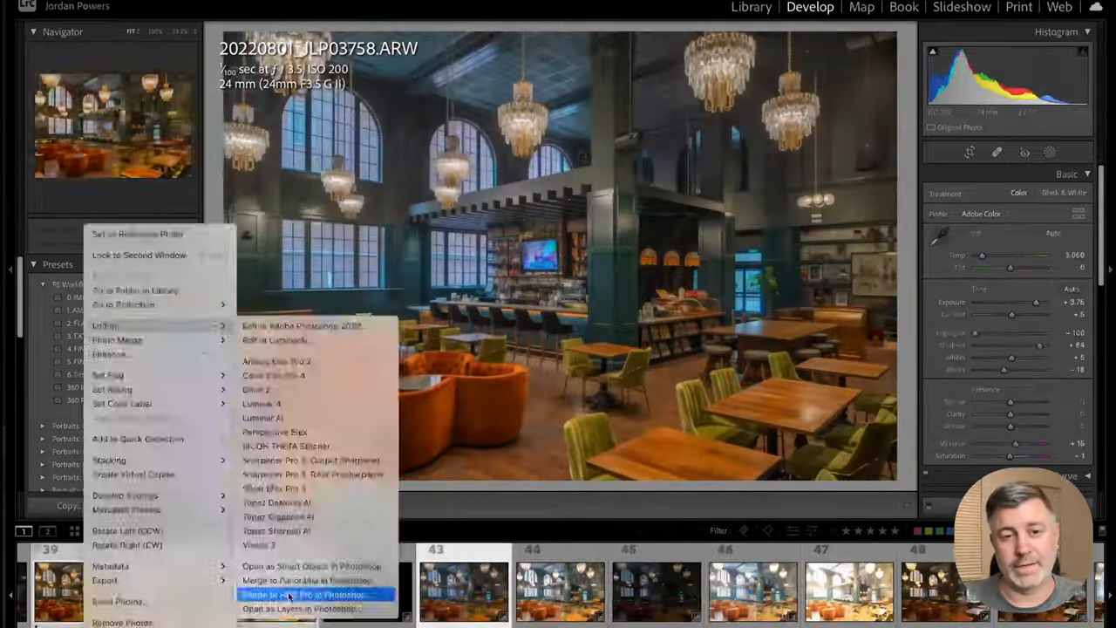
- Select the 20220801_JLP03800 Copy 1 virtual copy in the Develop filmstrip
{"action": "left_click", "coordinate": [288, 594]}
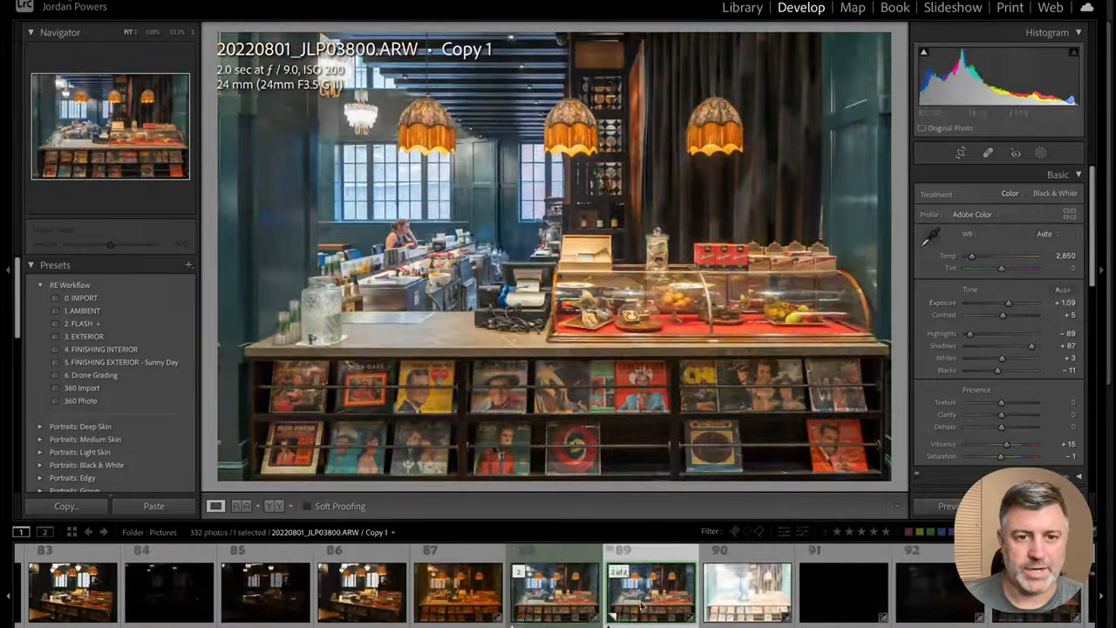
{"action": "left_click", "coordinate": [554, 589]}
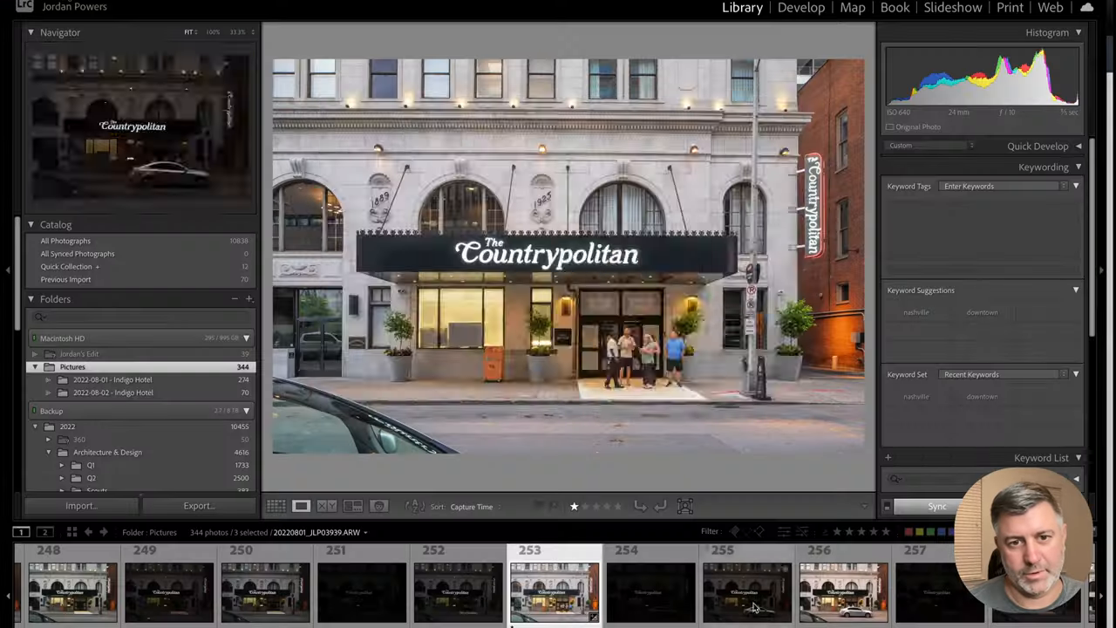
- Send the hotel facade blend from Lightroom to Photoshop for Color Efex Pro 4
{"action": "left_click", "coordinate": [800, 7]}
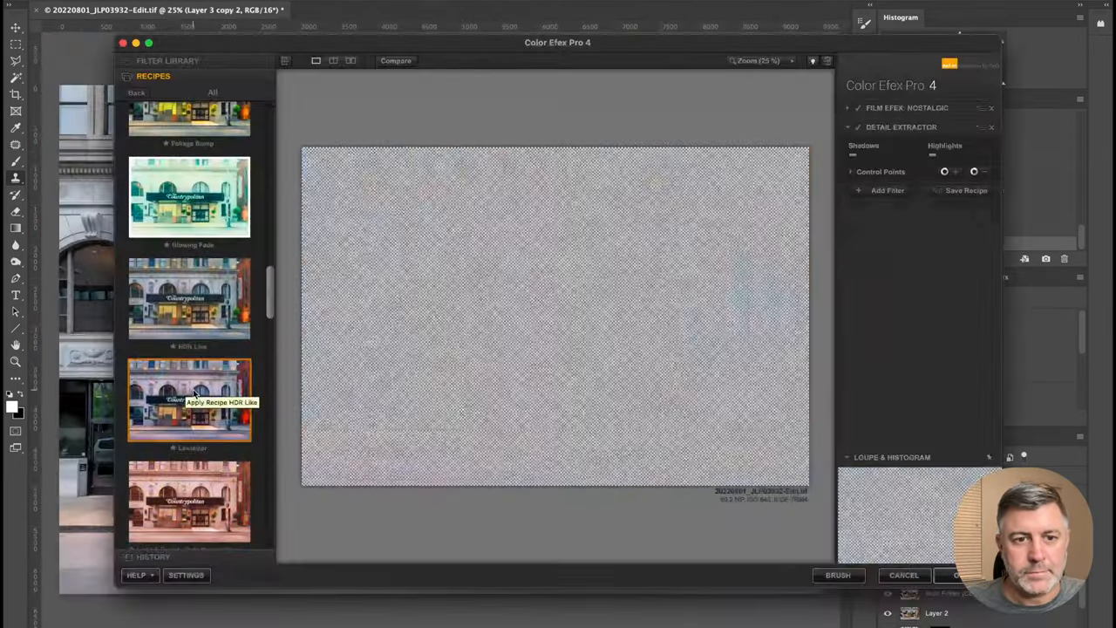
- Mask the Nik Collection layer so the effect shows only on wanted facade areas
{"action": "left_click", "coordinate": [972, 574]}
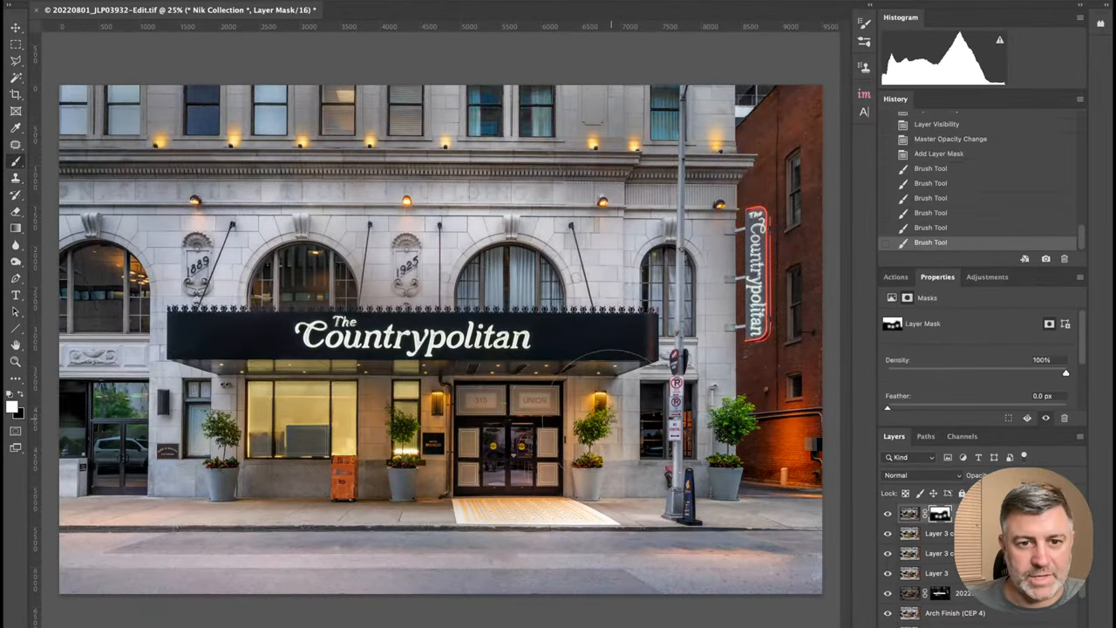
{"action": "left_click", "coordinate": [449, 9]}
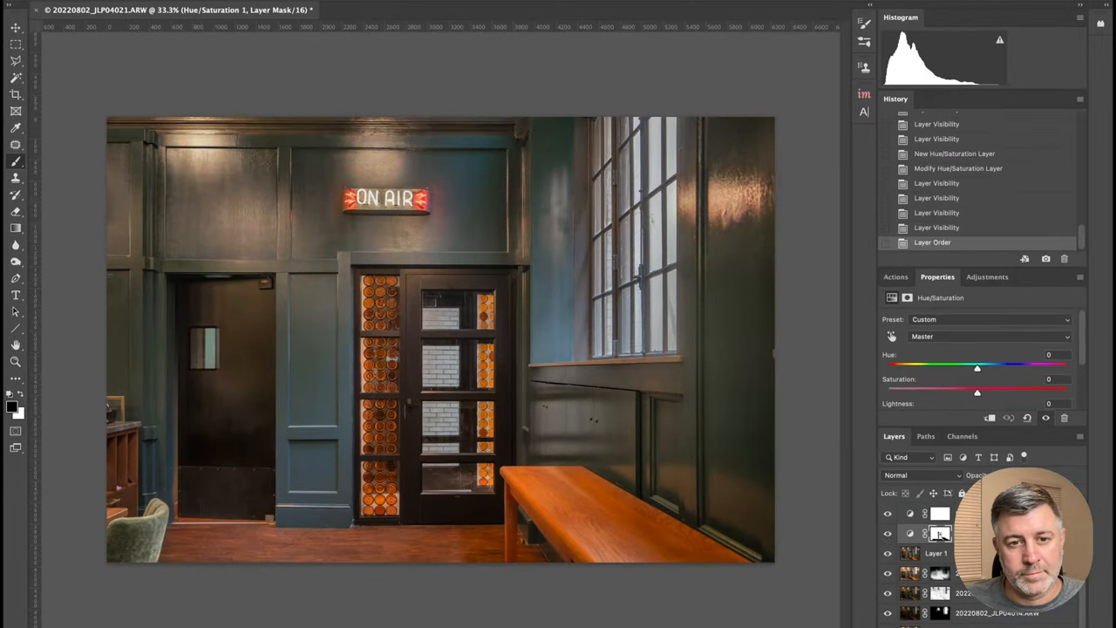
- Compare the lounge with and without the masked Yellows -51 Hue/Saturation adjustment
{"action": "left_click", "coordinate": [888, 534]}
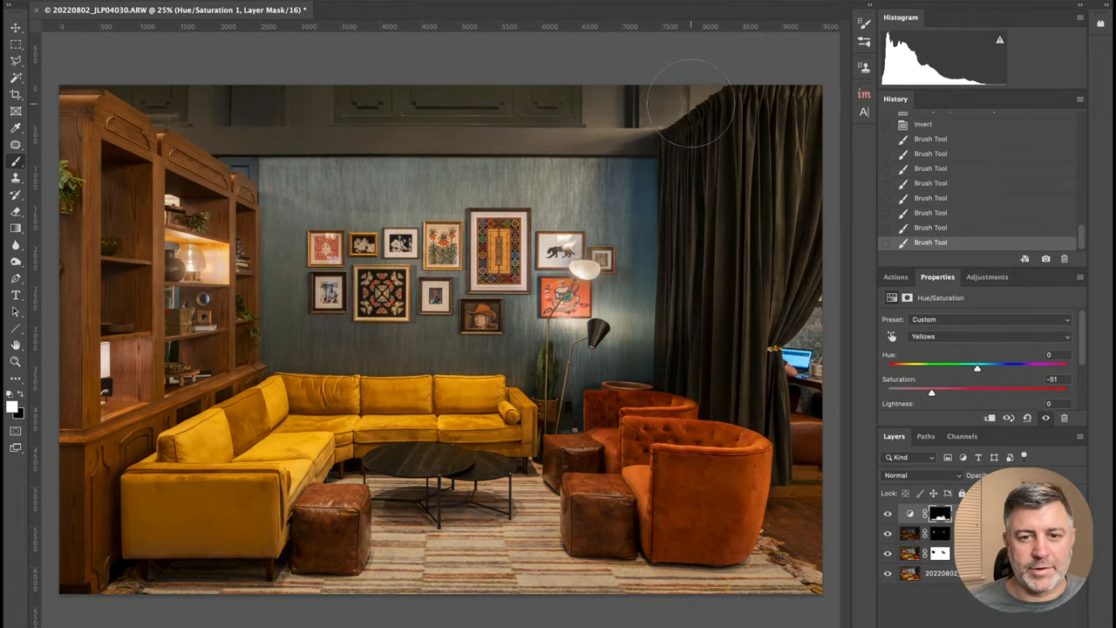
{"action": "left_click", "coordinate": [888, 515]}
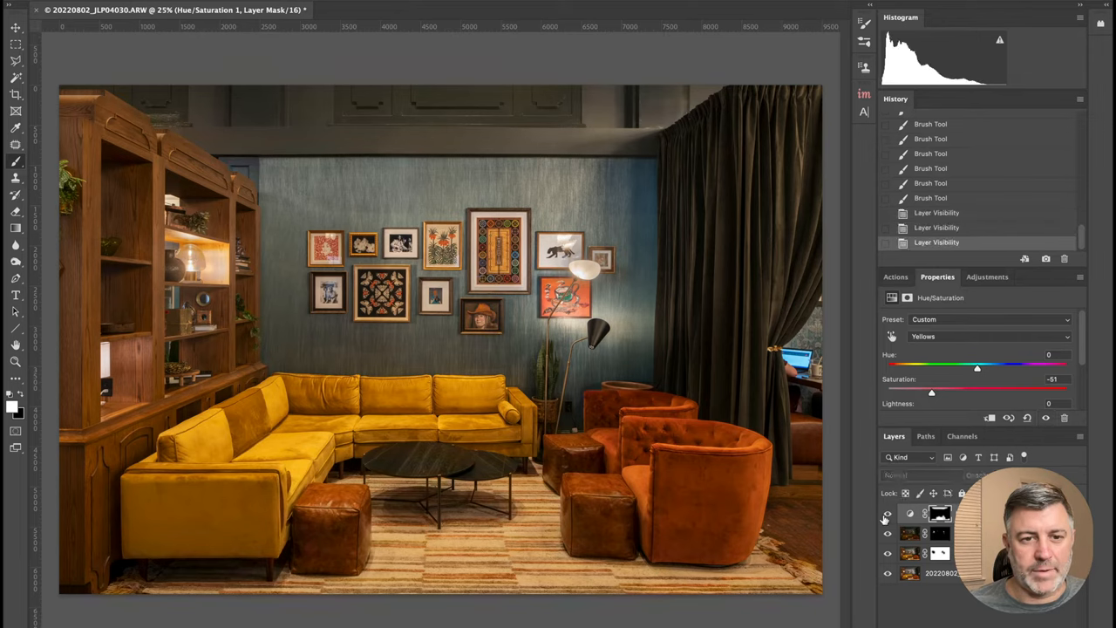